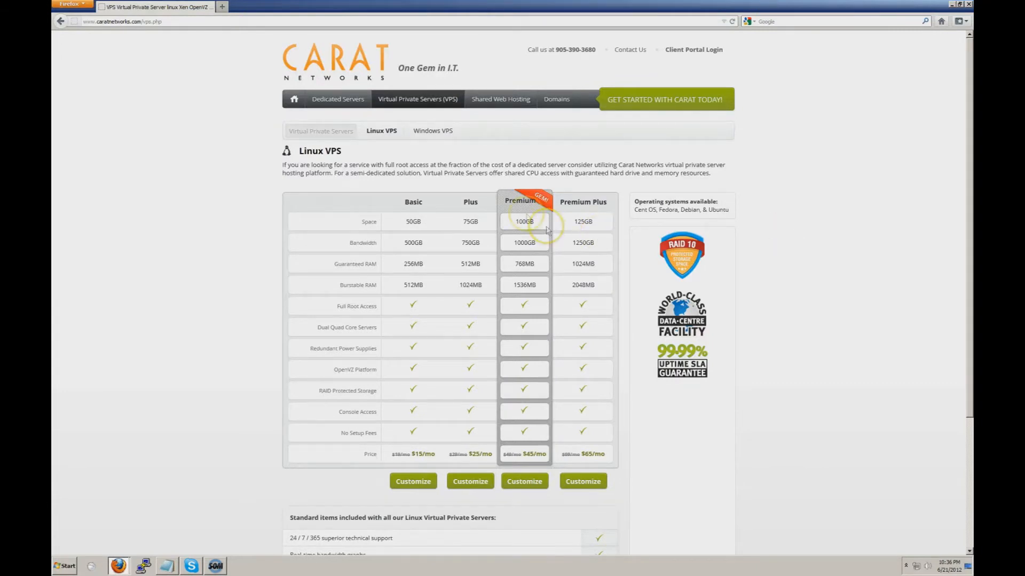
mouse_move(376, 74)
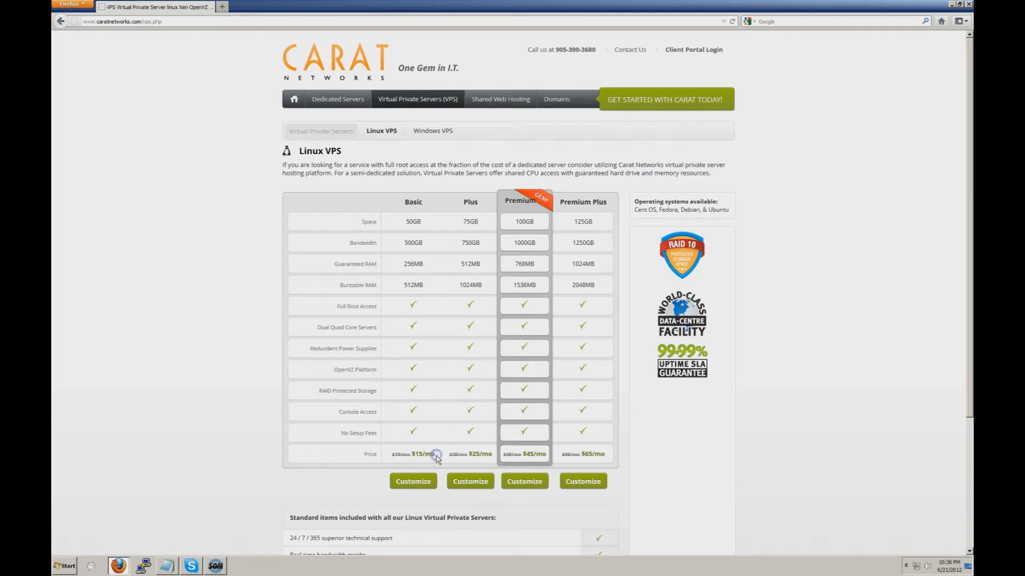
mouse_move(618, 246)
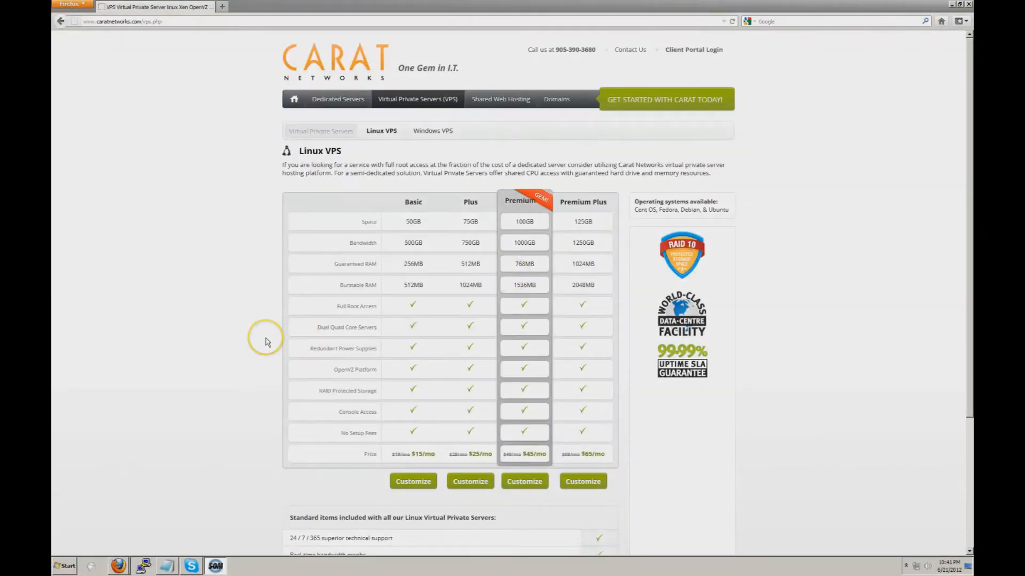
mouse_move(542, 284)
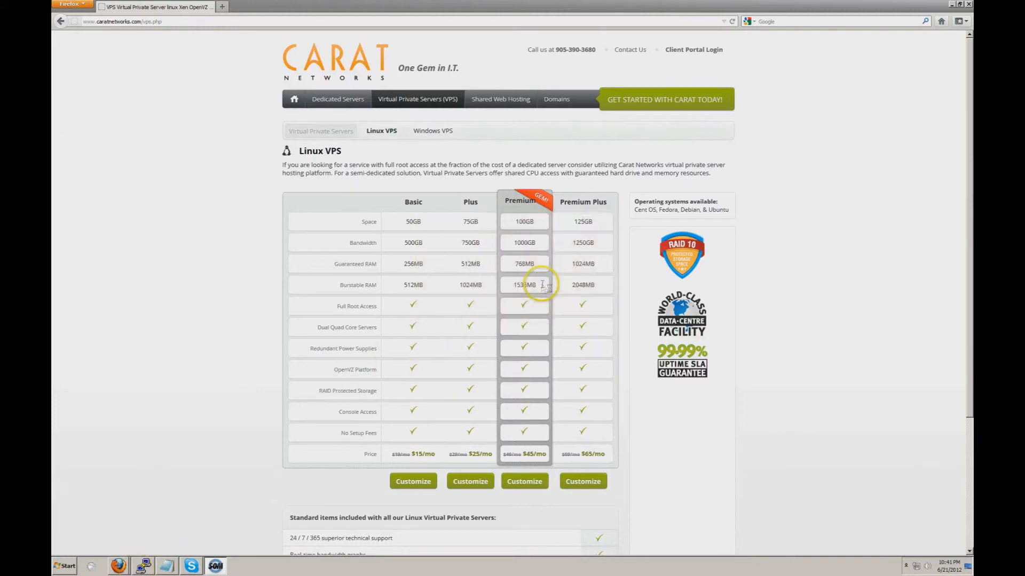
Bring up the PuTTY root session to the VPS over the Firefox pricing page.
left_click(142, 566)
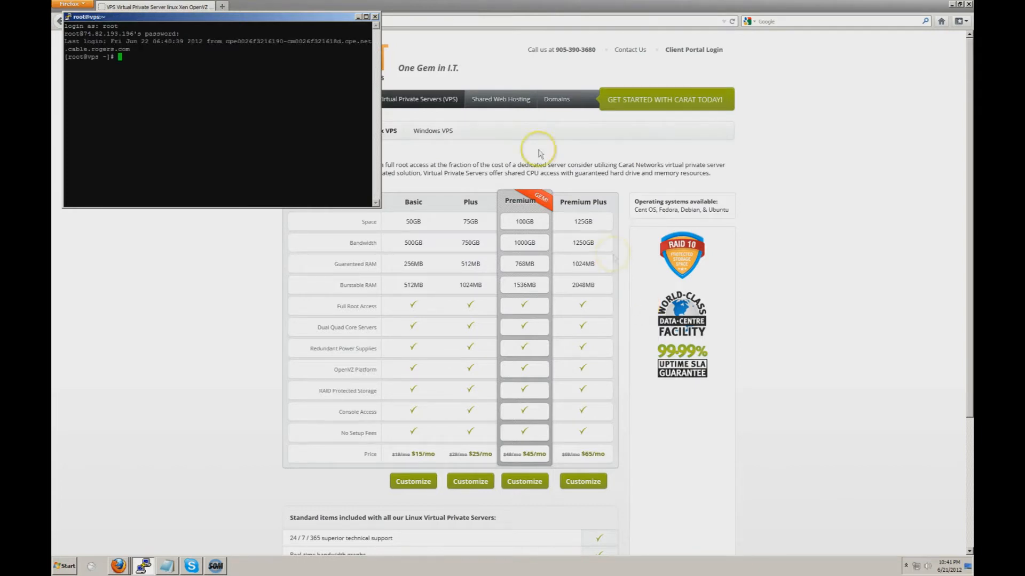
Maximize the terminal and run 'yum install vsftpd', answering y until Complete!
left_click(365, 16)
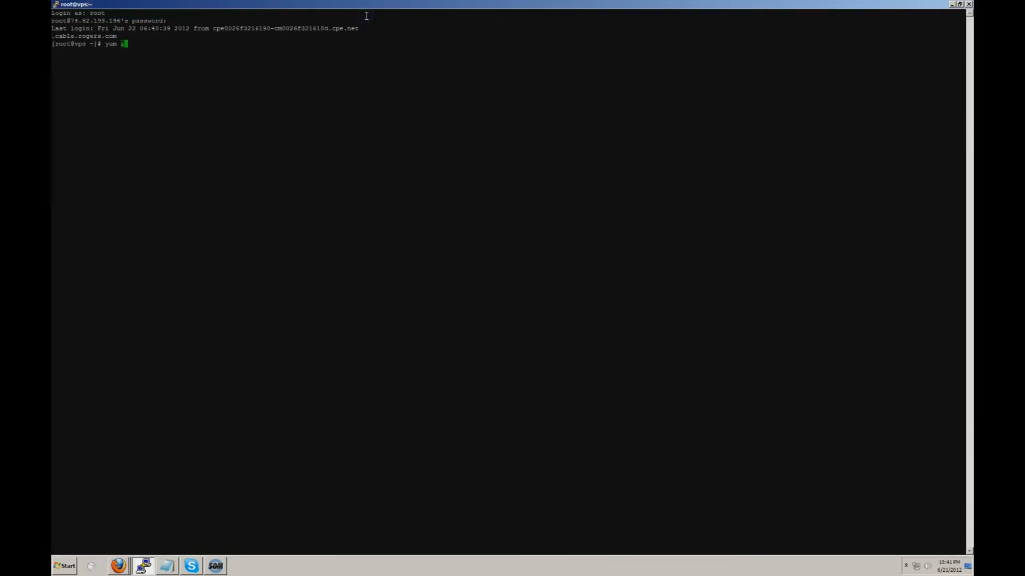
type("install vsf")
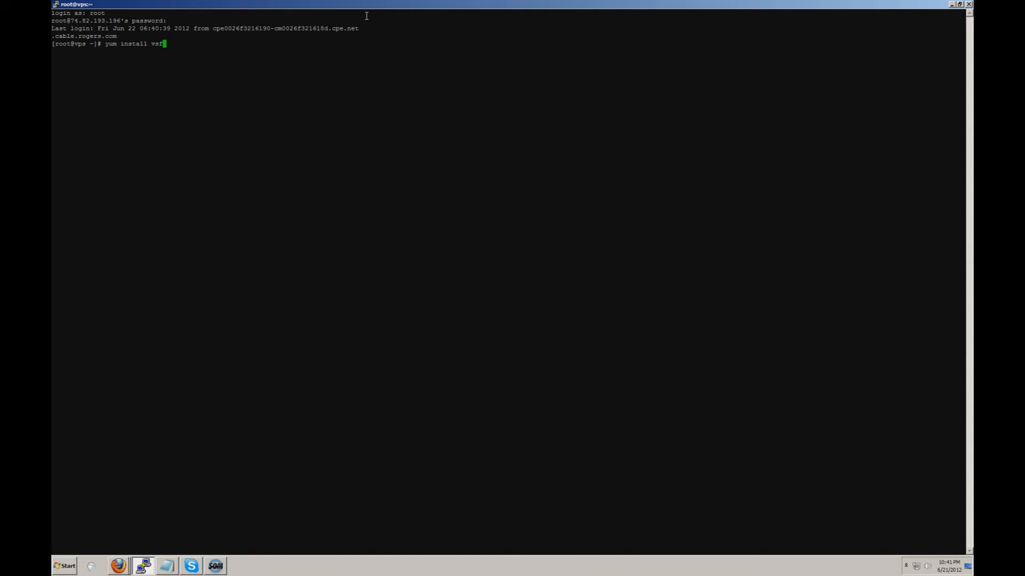
key("Return")
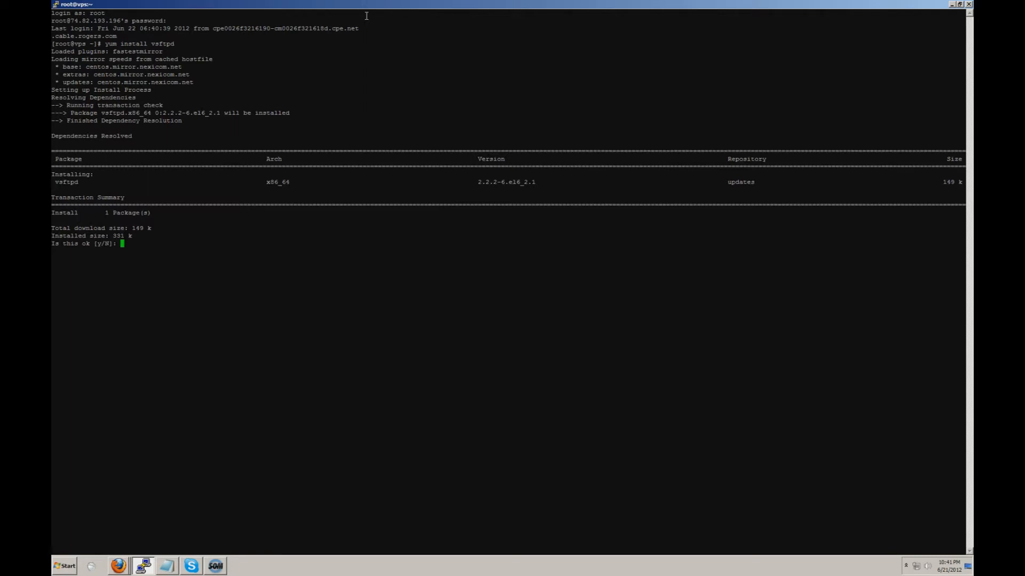
type("y")
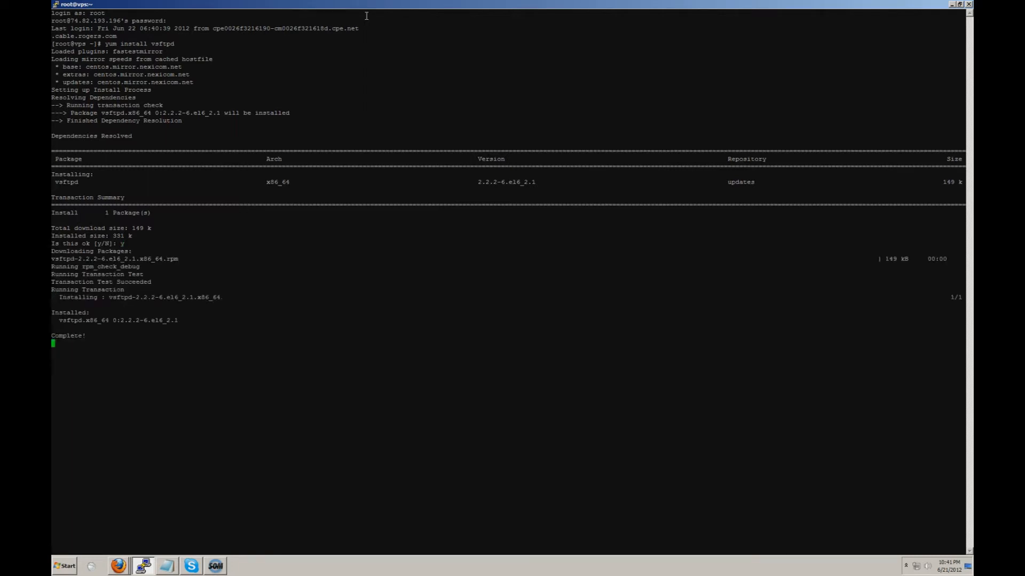
key("Return")
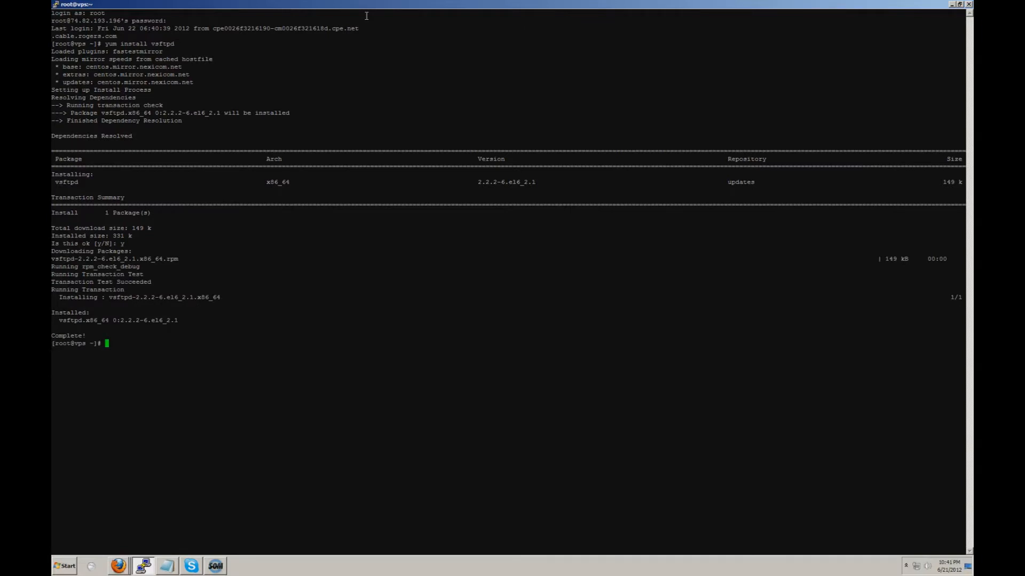
Change to /etc/vsftpd and open vsftpd.conf in nano.
type("cd /et")
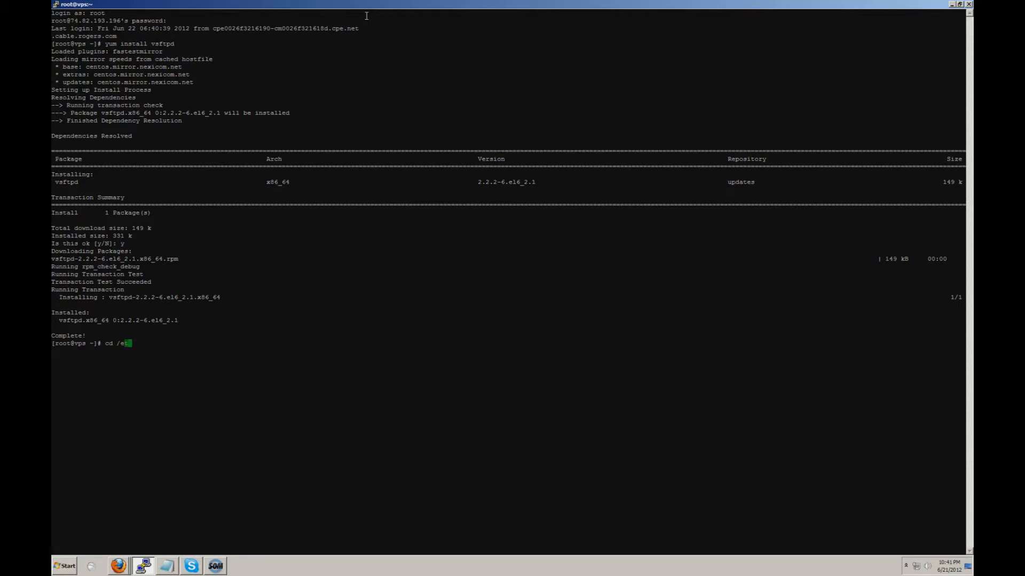
type("tc")
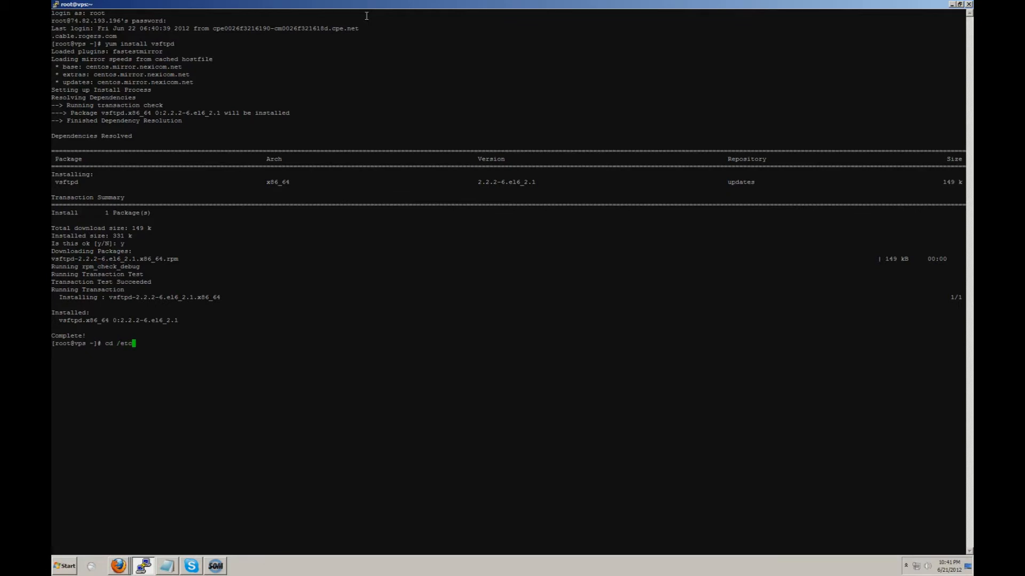
type("vsftpd")
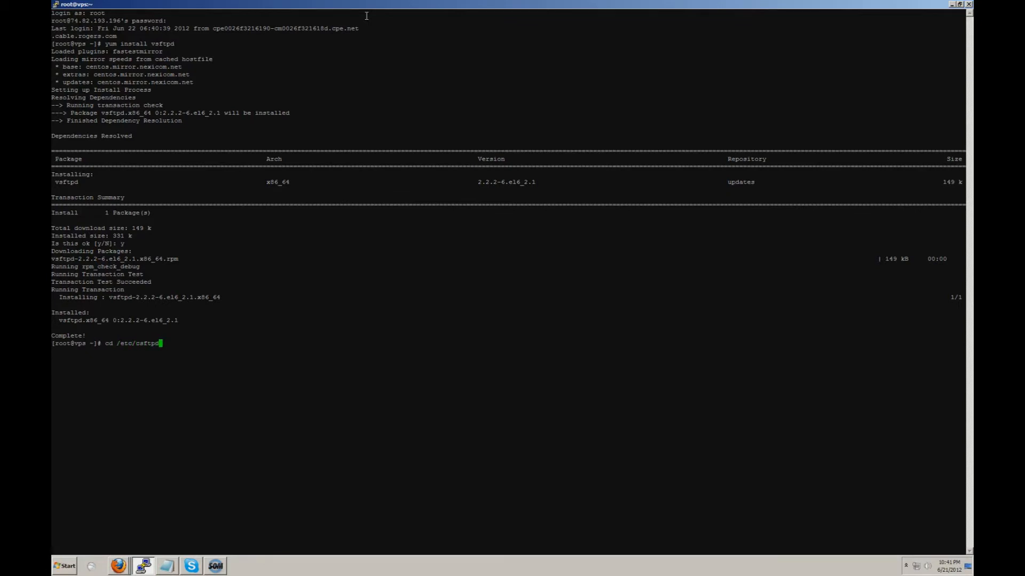
key("Return")
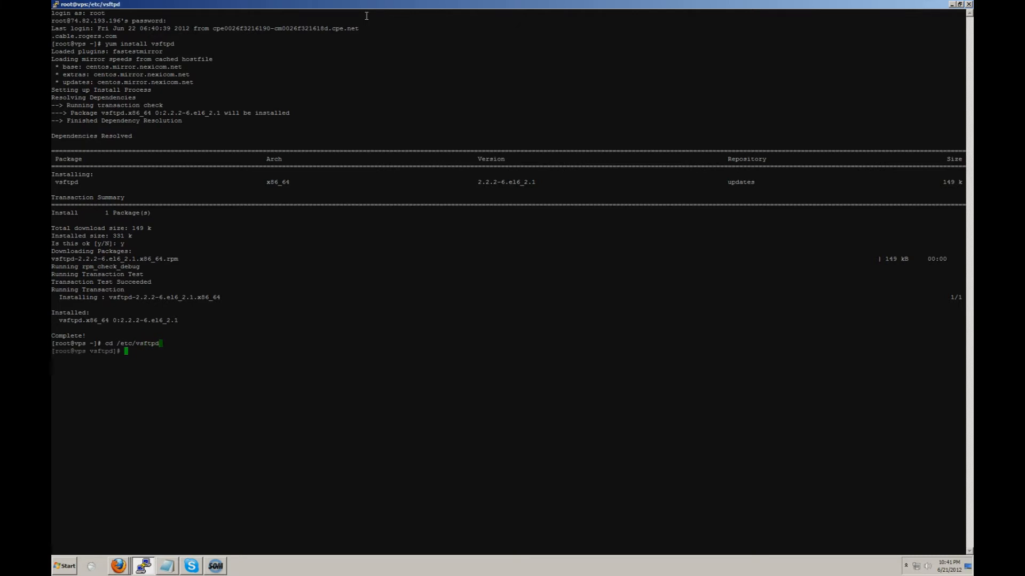
type("nano")
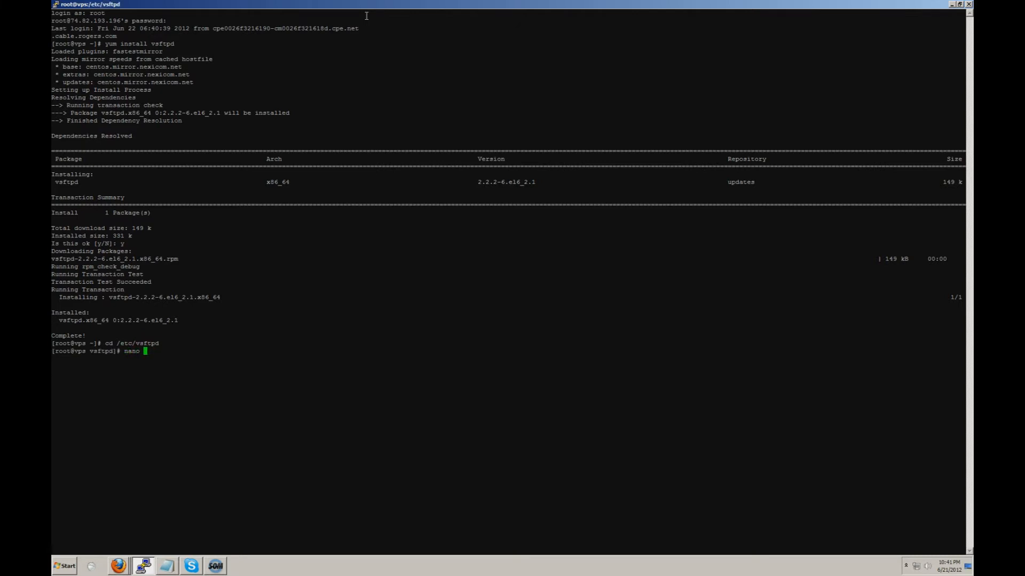
type("vsftpd.conf")
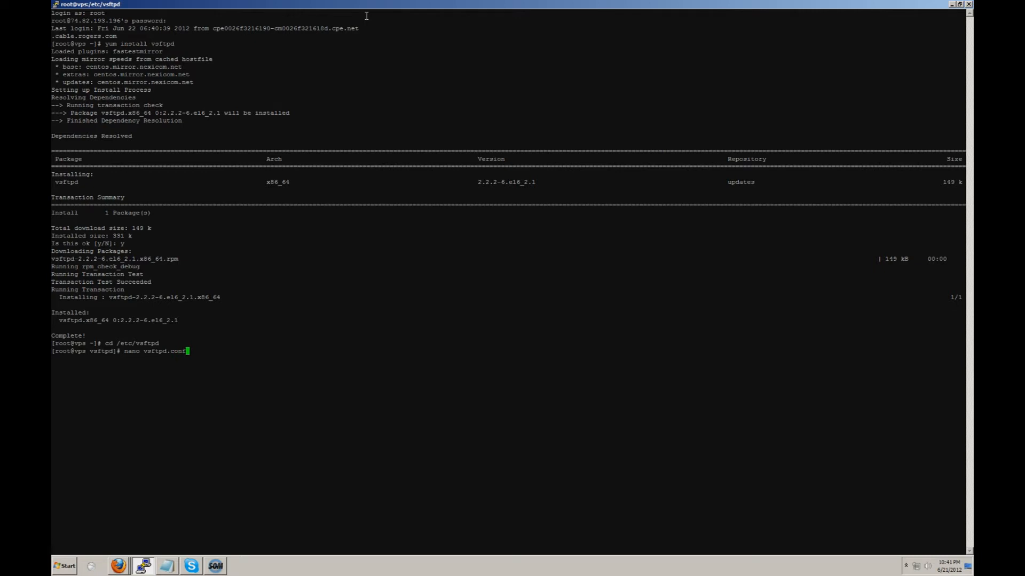
key("Return")
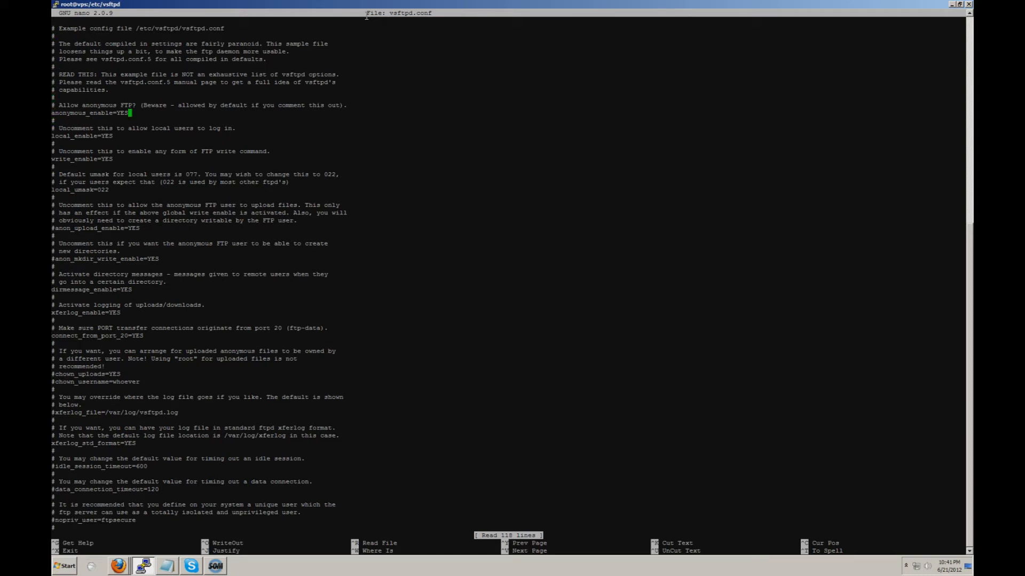
Edit the vsftpd.conf options in nano, save and exit to the shell.
key("BackSpace")
type("/etc/init.d/")
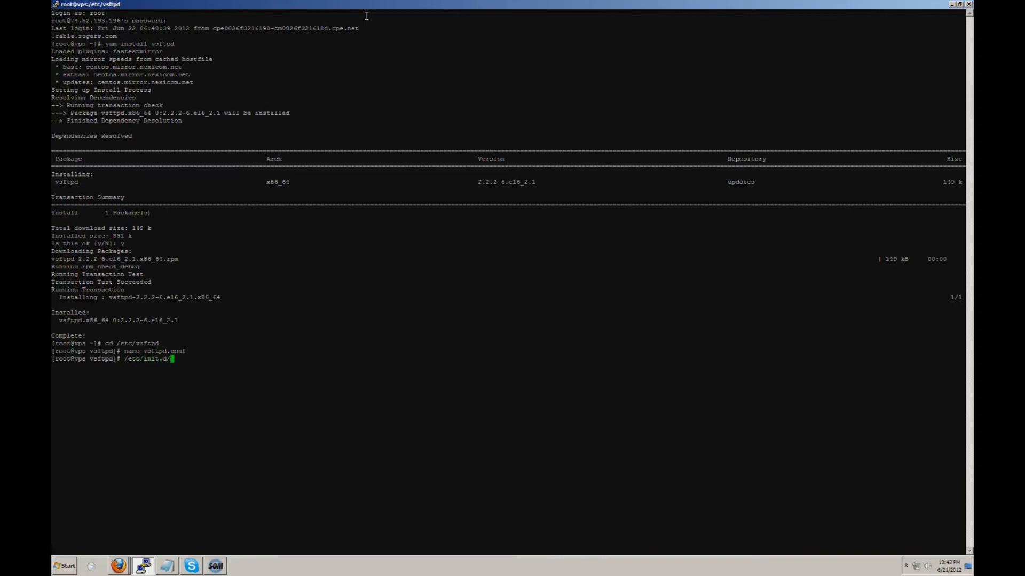
Run '/etc/init.d/vsftpd restart' to apply the new configuration.
type("vsftpd rest")
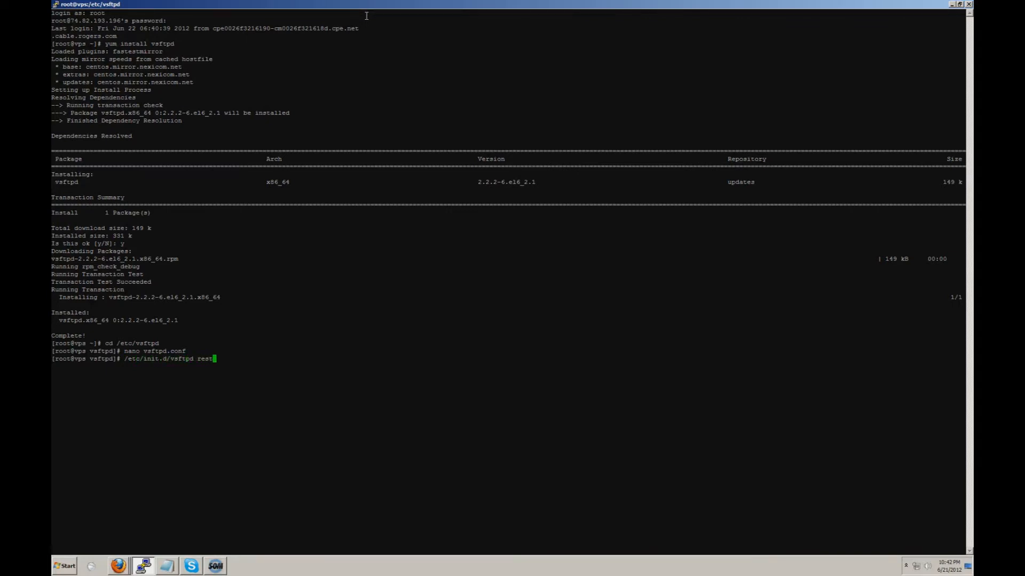
key("Return")
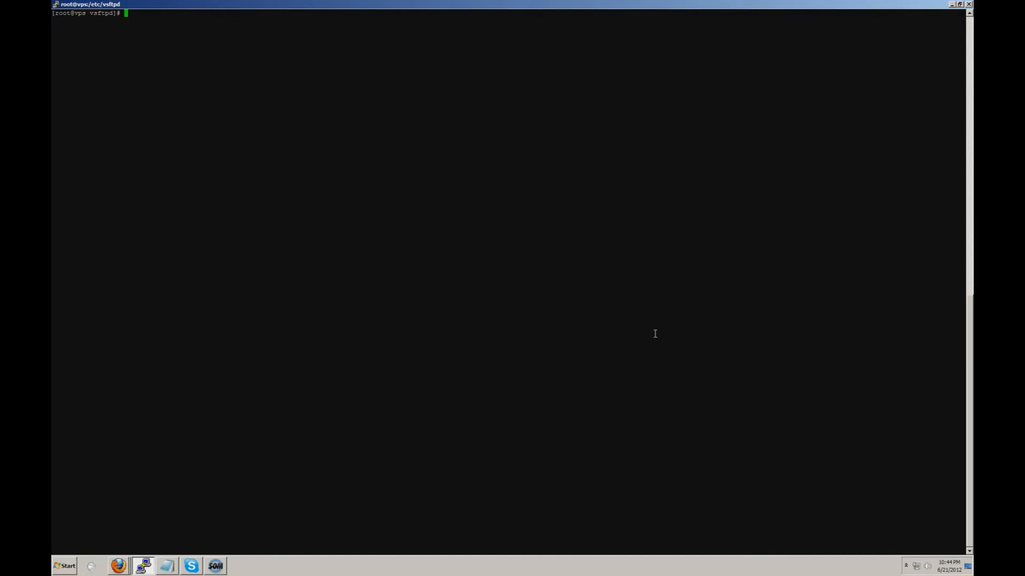
Add system user 'username' and set its password with passwd, entering it twice.
type("useradd")
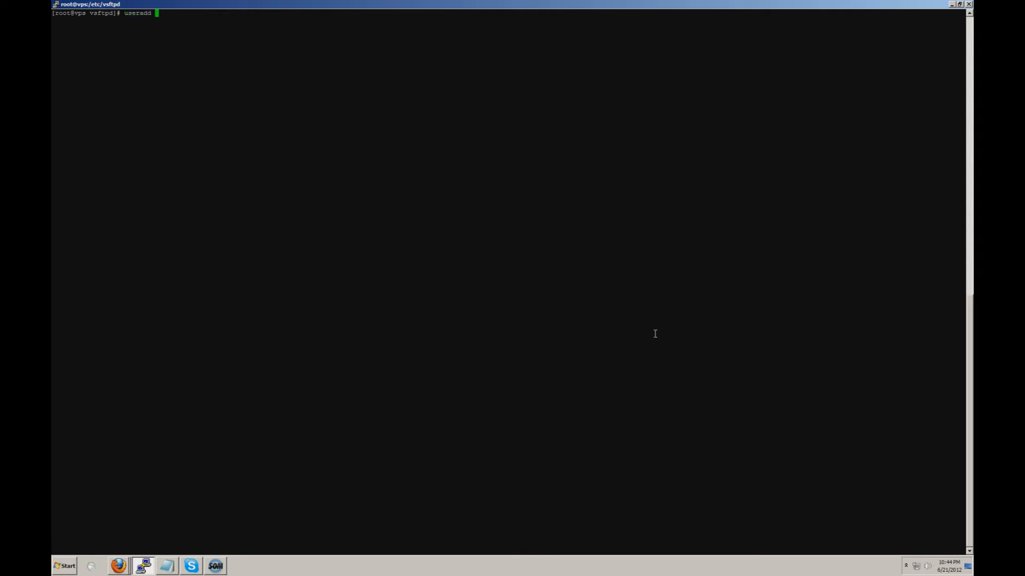
type("username")
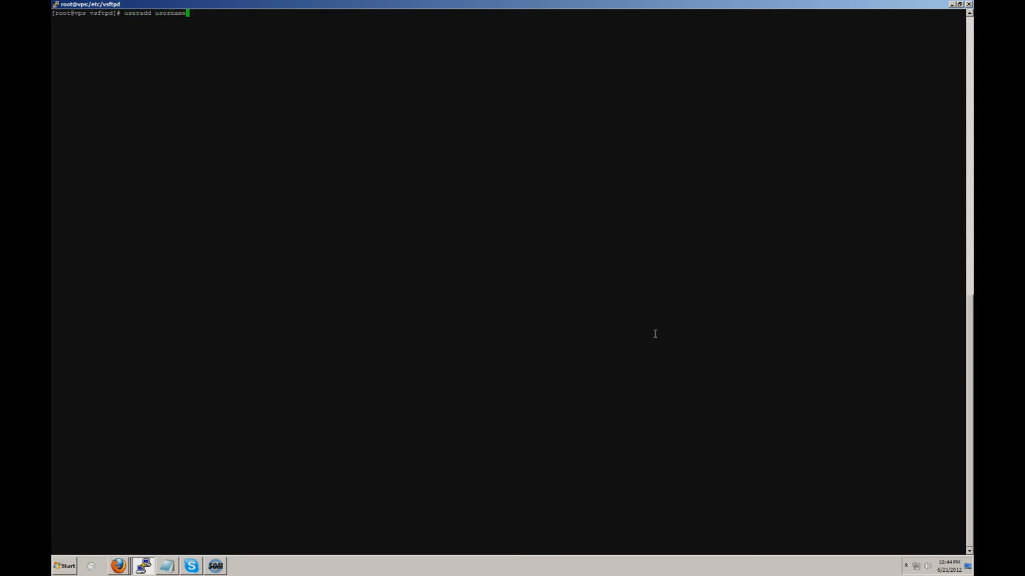
key("Return")
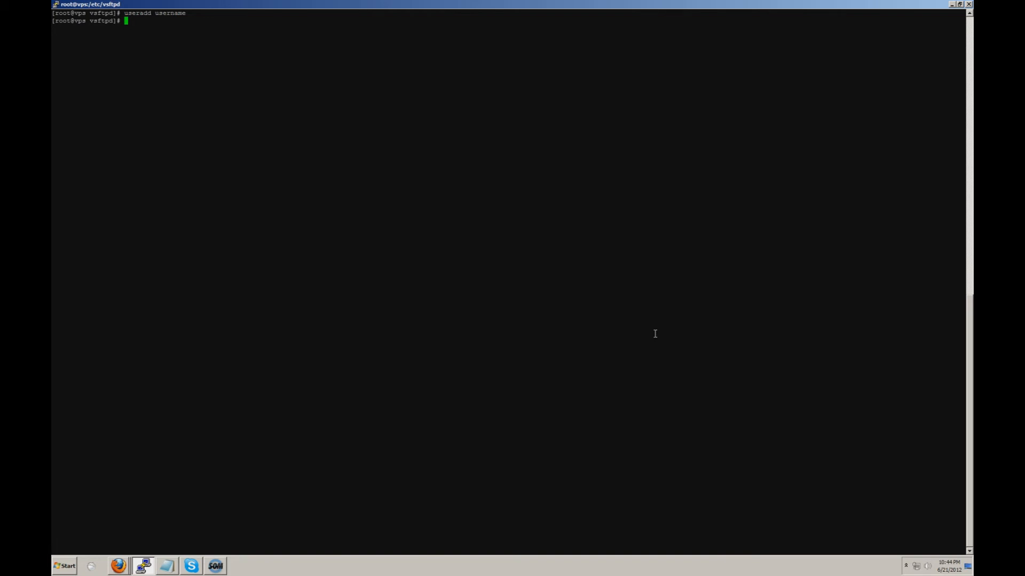
type("passwd username")
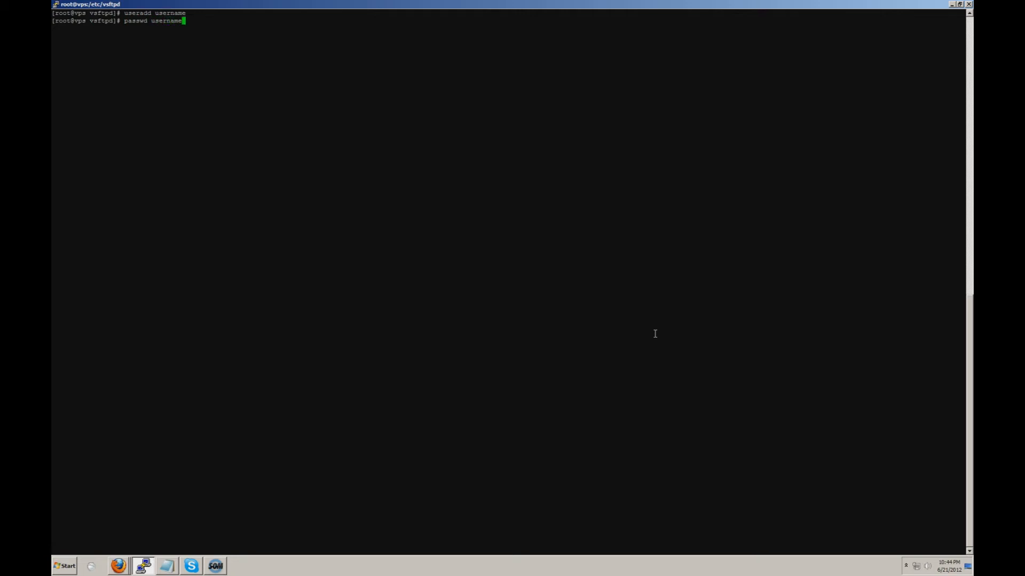
key("Return")
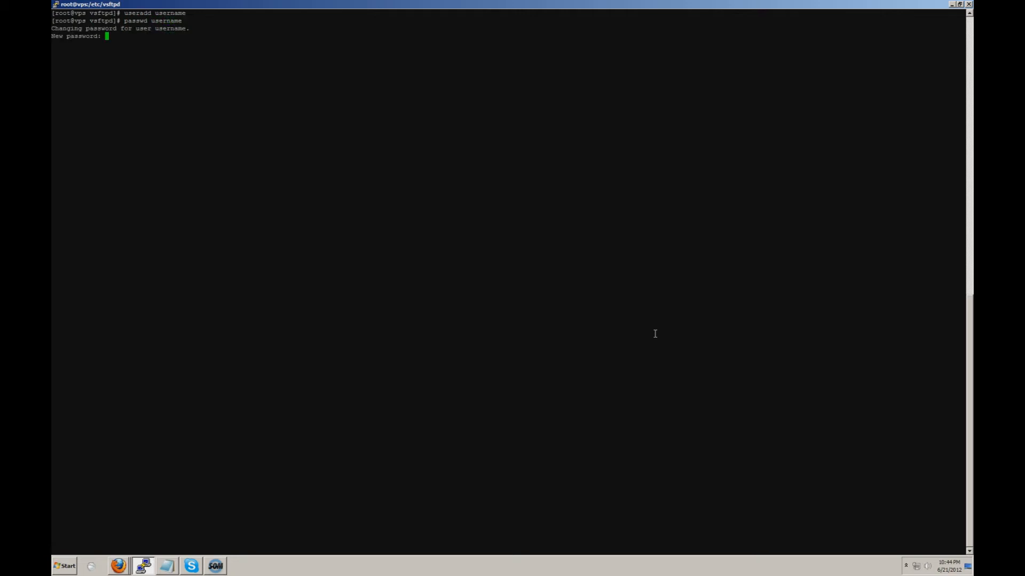
key("Return")
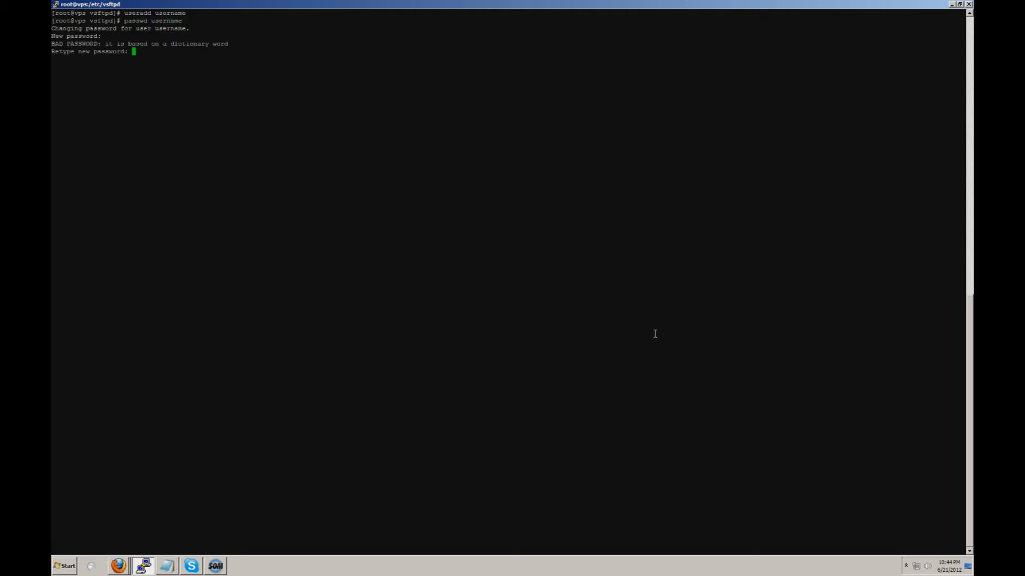
key("Return")
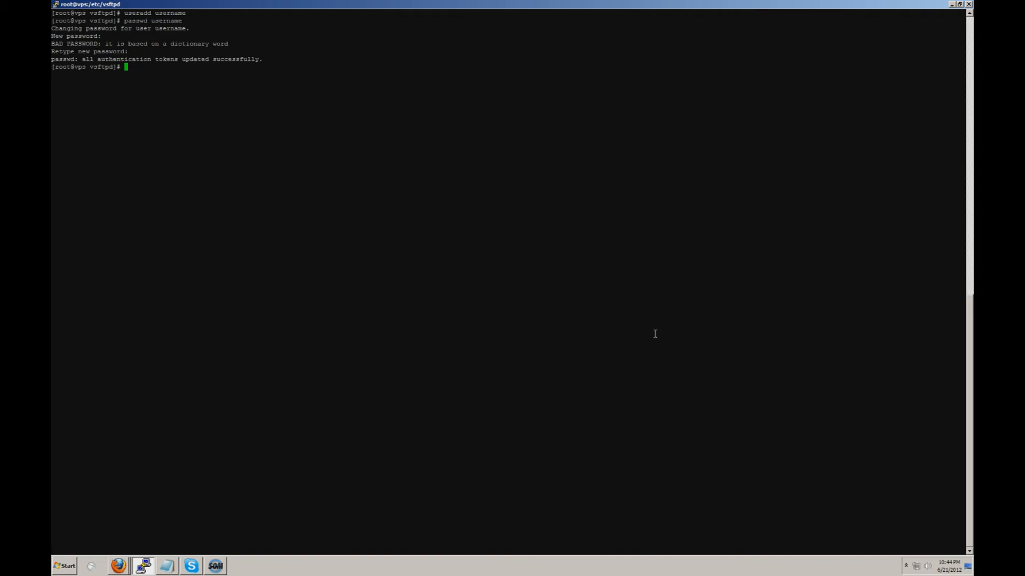
left_click(275, 344)
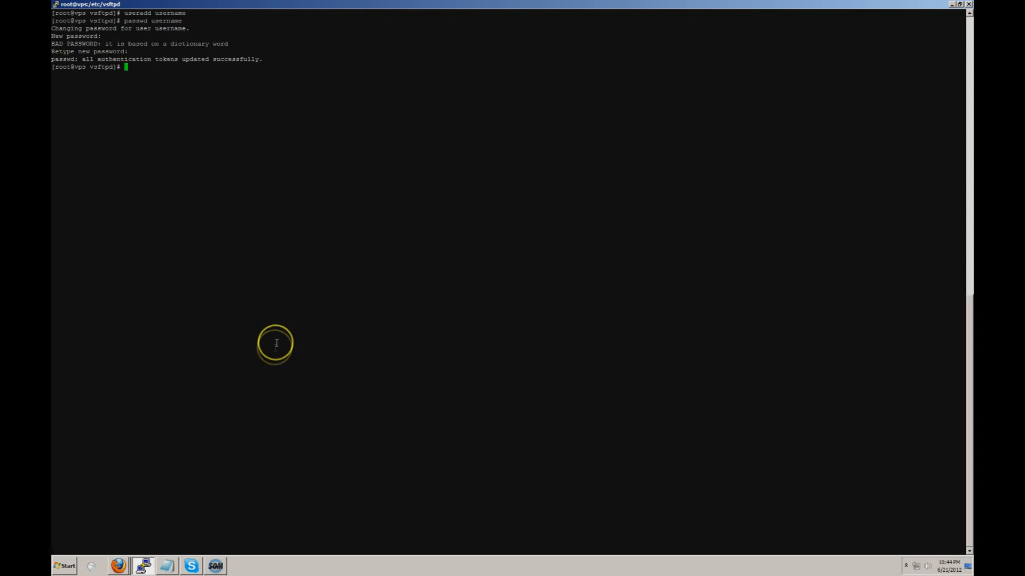
Run ifconfig and copy the venet0:0 public IP 74.82.193.196.
type("ifconfig")
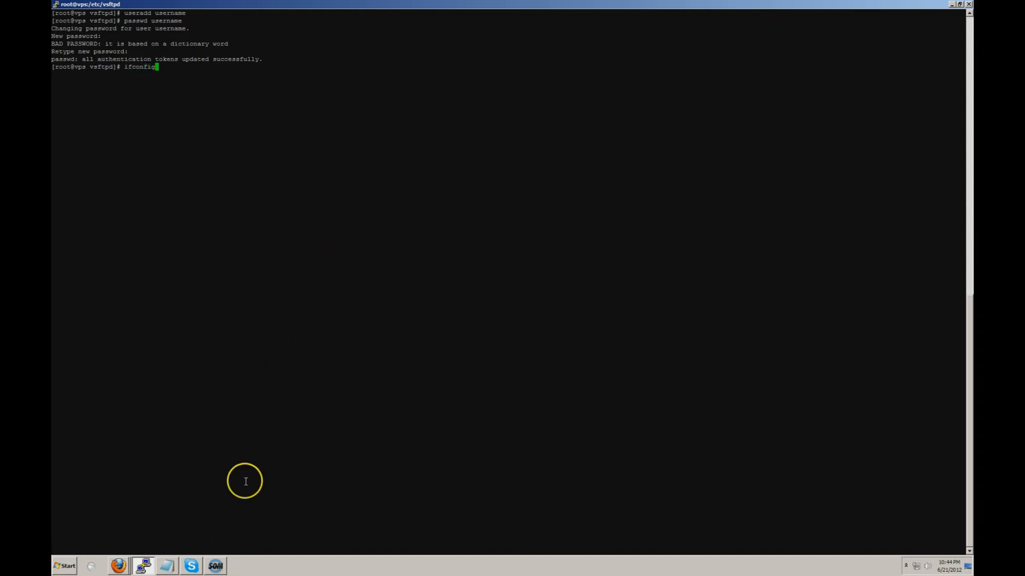
key("Return")
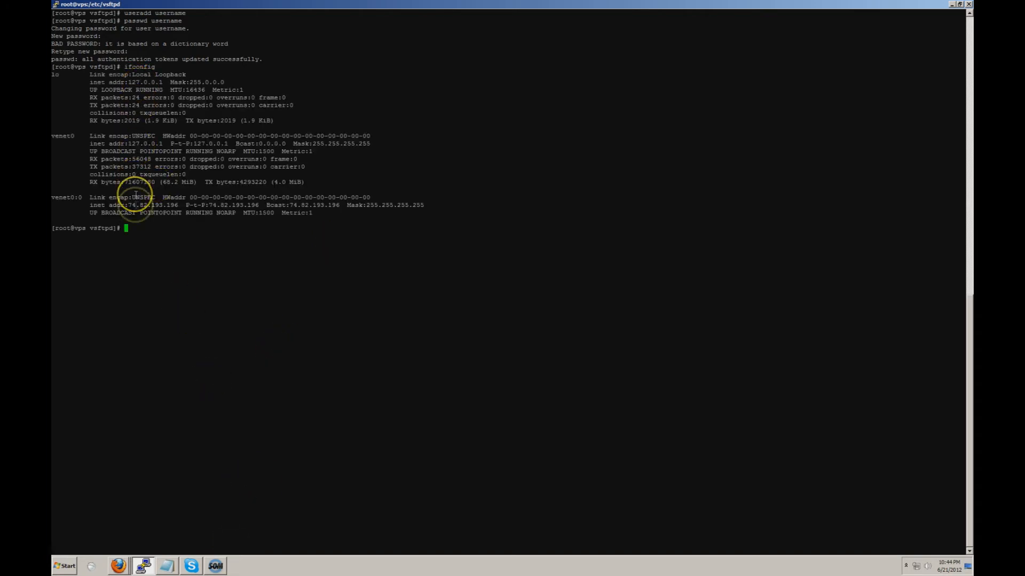
double_click(139, 205)
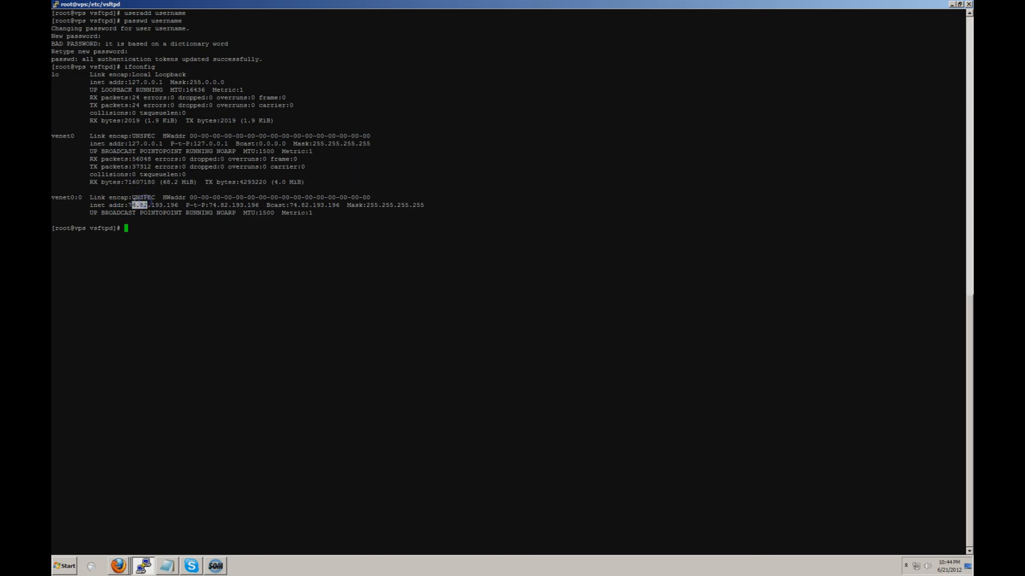
left_click_drag(131, 205, 176, 205)
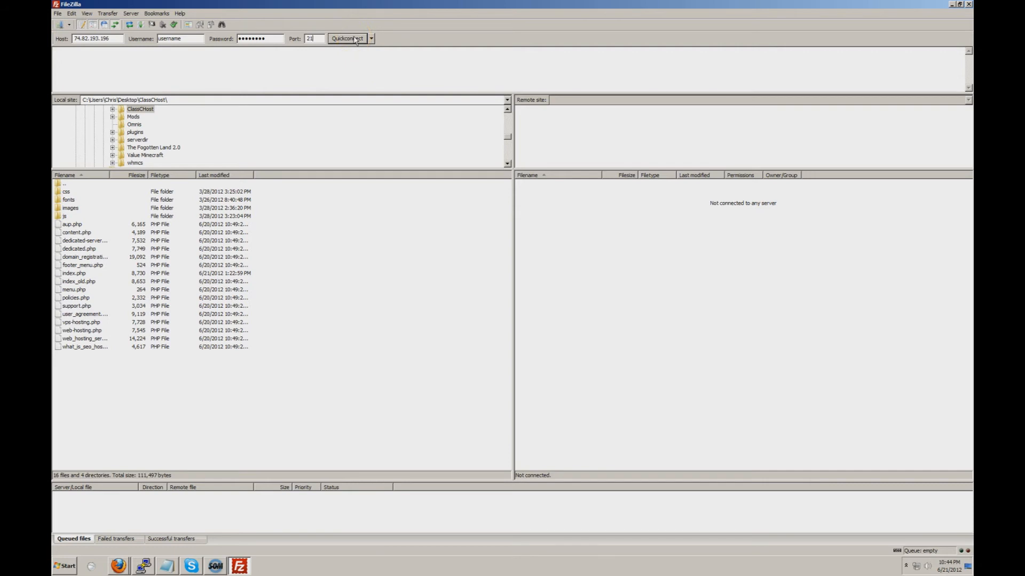
Quickconnect to 74.82.193.196 as the FTP user and inspect the empty /home/username folder.
left_click(347, 39)
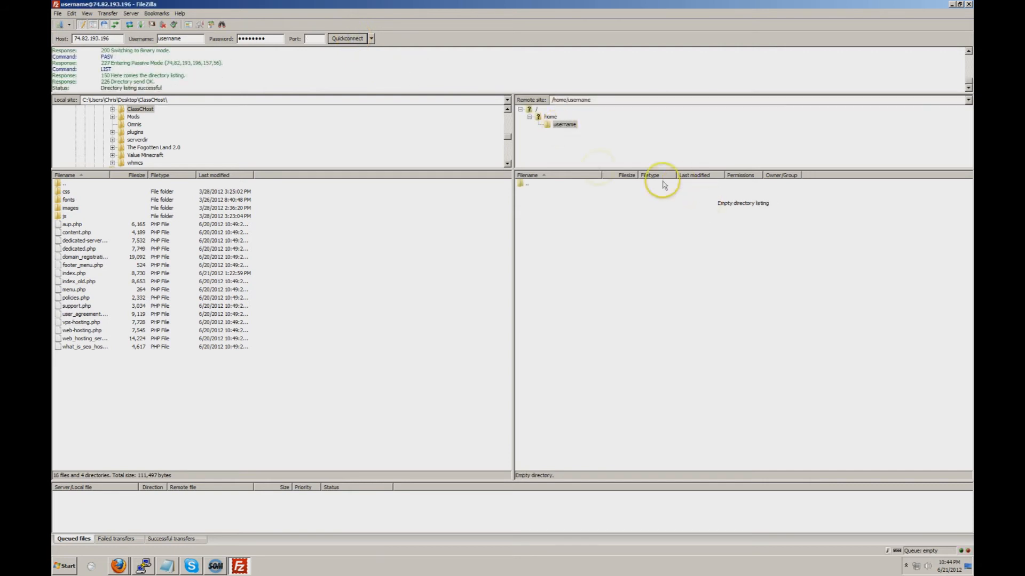
mouse_move(613, 242)
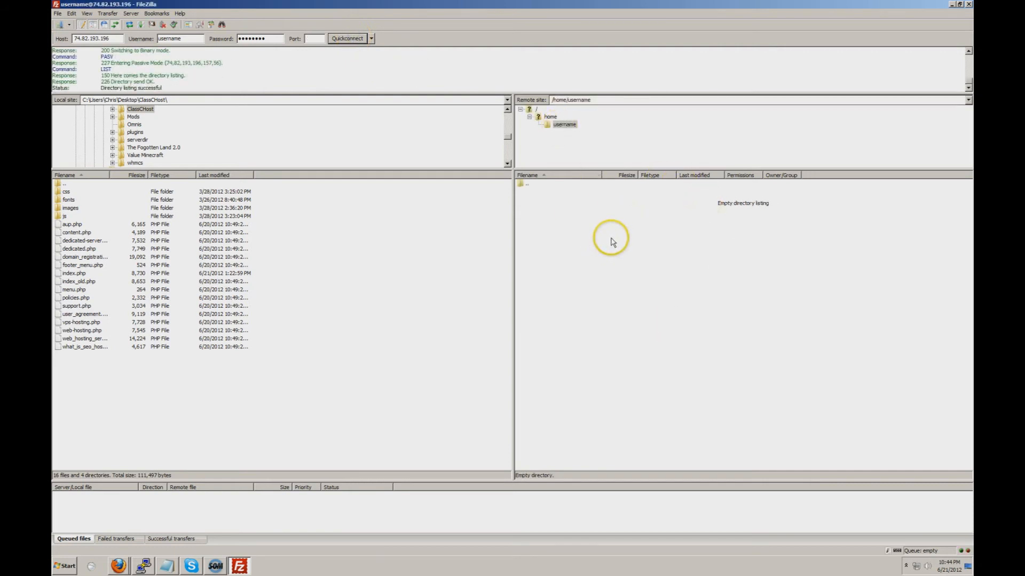
mouse_move(596, 231)
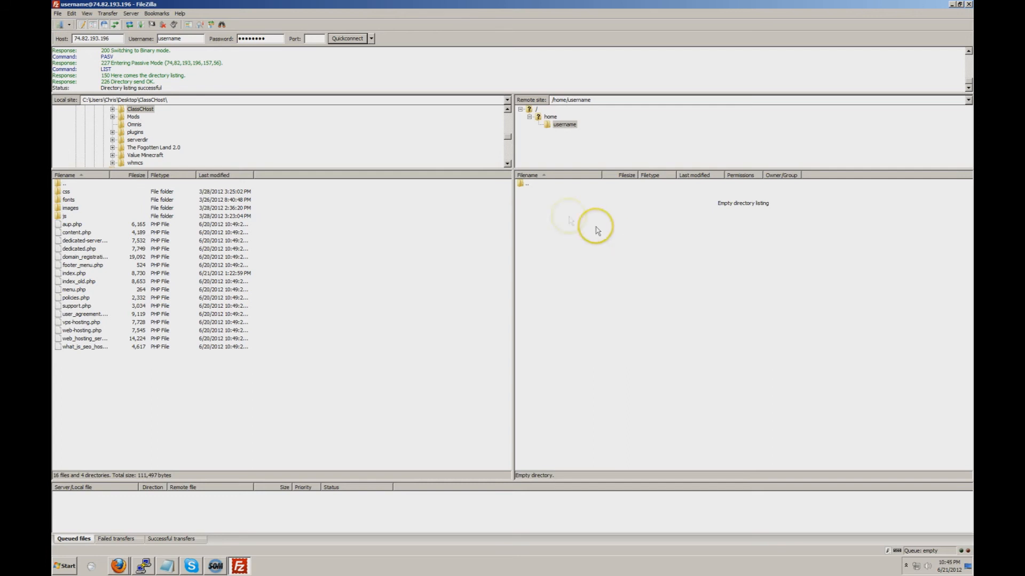
mouse_move(654, 280)
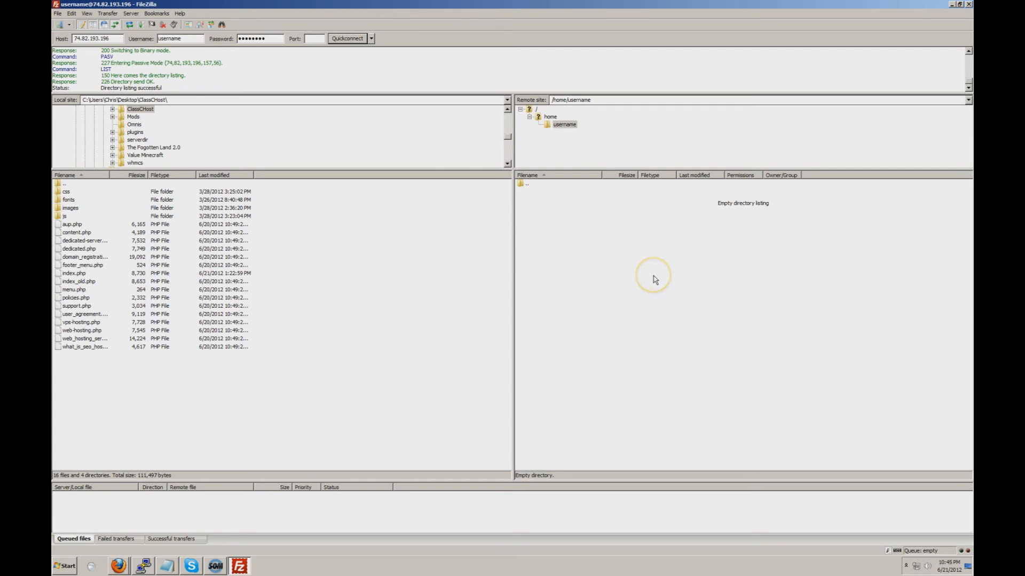
mouse_move(655, 279)
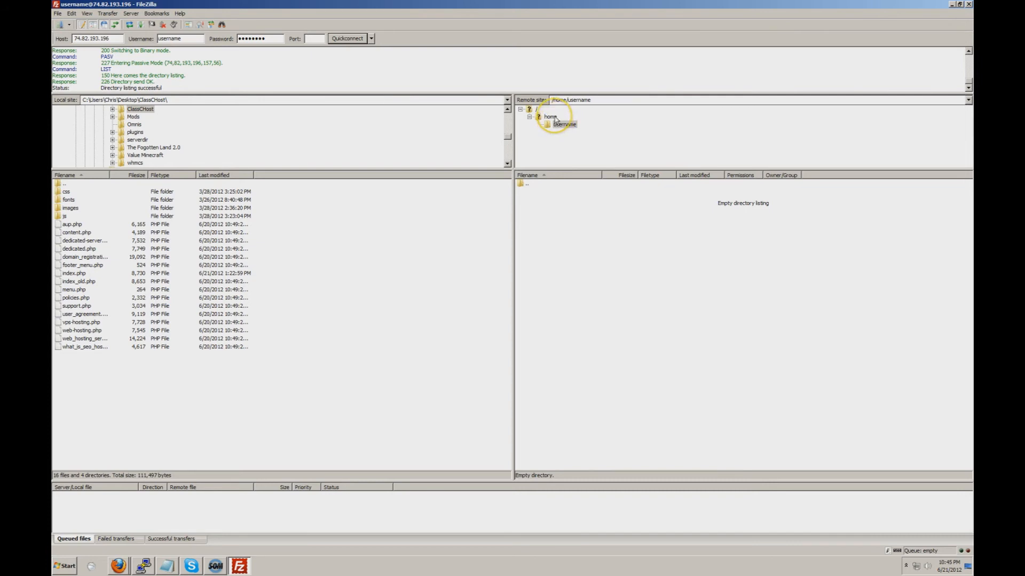
left_click(550, 116)
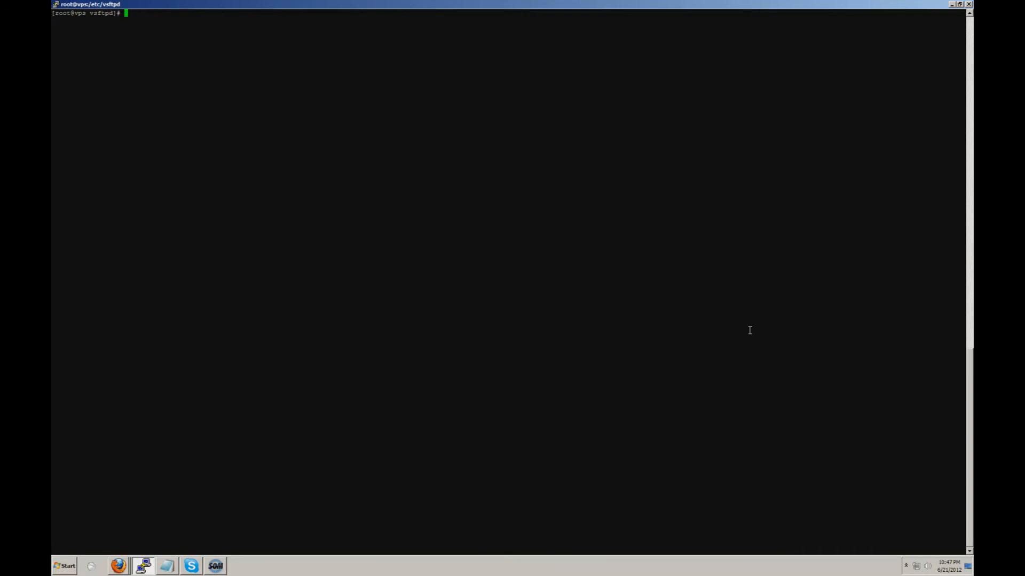
Change to /etc/vsftpd/ and reopen vsftpd.conf in nano.
type("c")
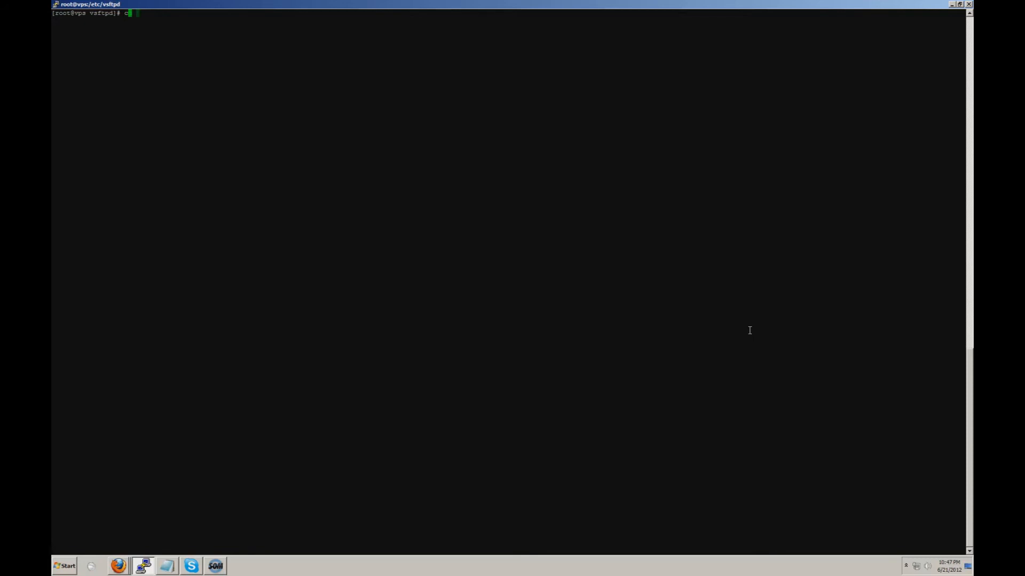
type("d /etc/vsftpd/")
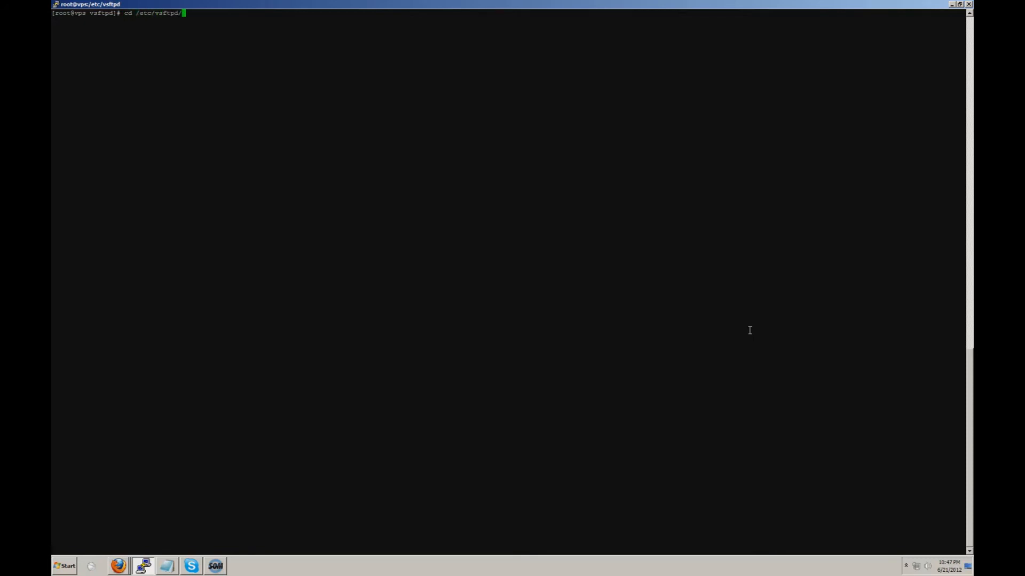
type("na")
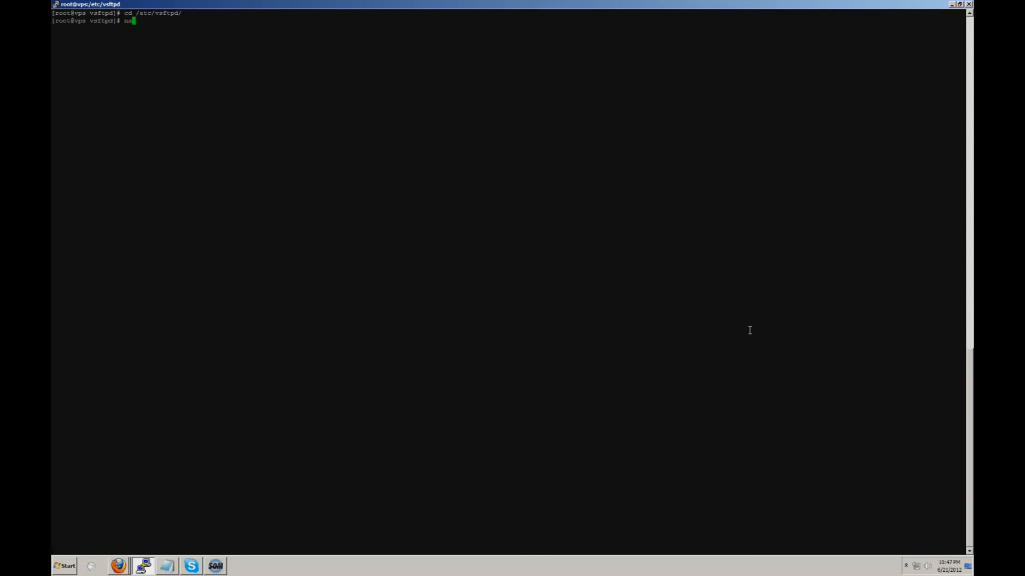
type("no vsftpd")
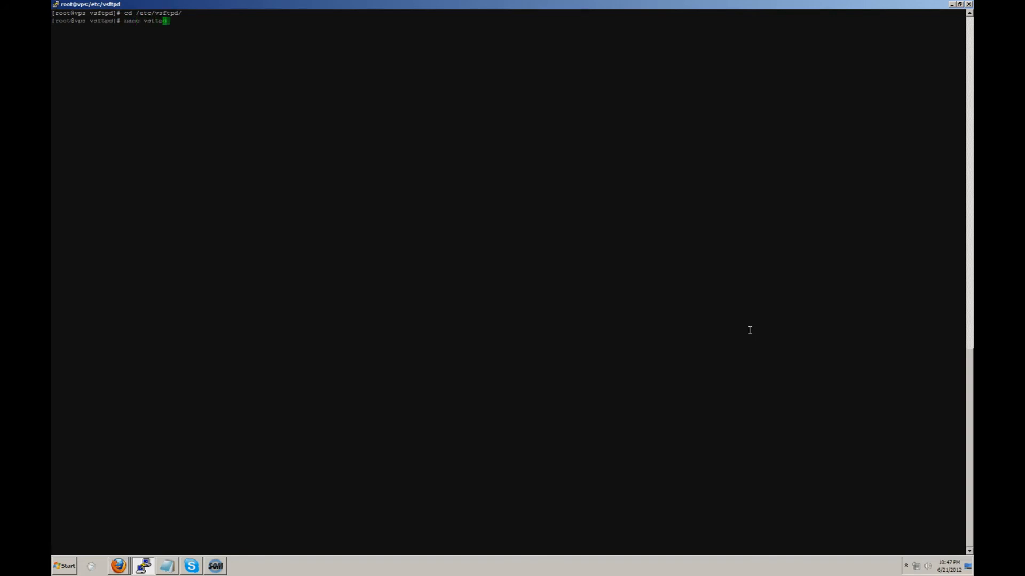
type(".conf")
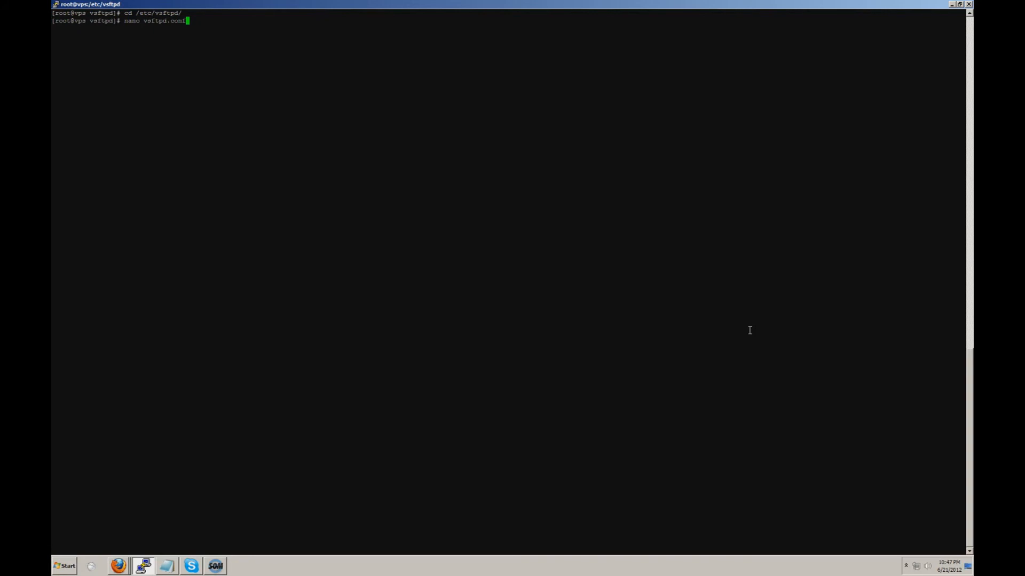
key("Return")
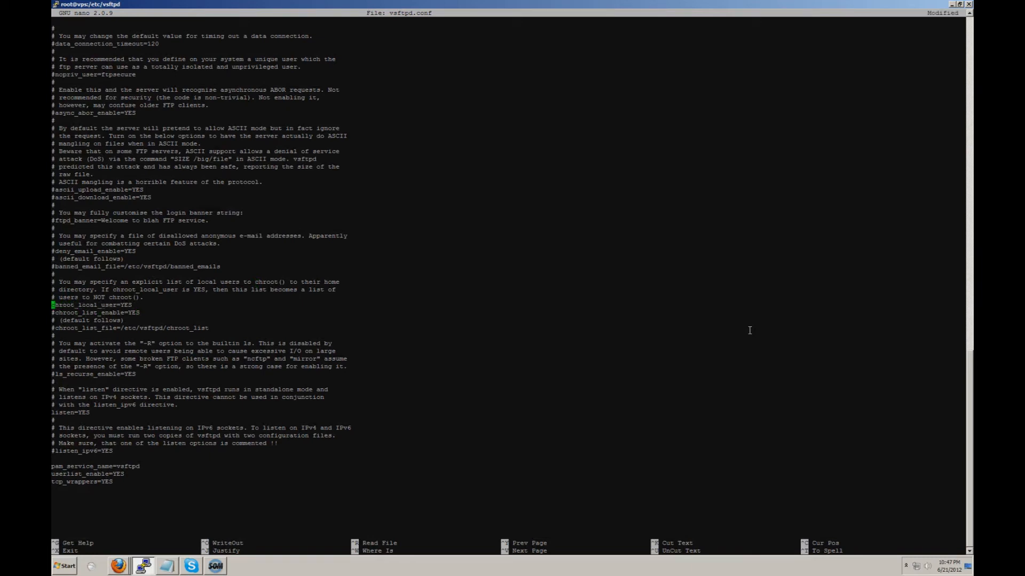
Uncomment chroot_local_user=YES, set chroot_list_enable=NO, save and exit nano.
key("Down")
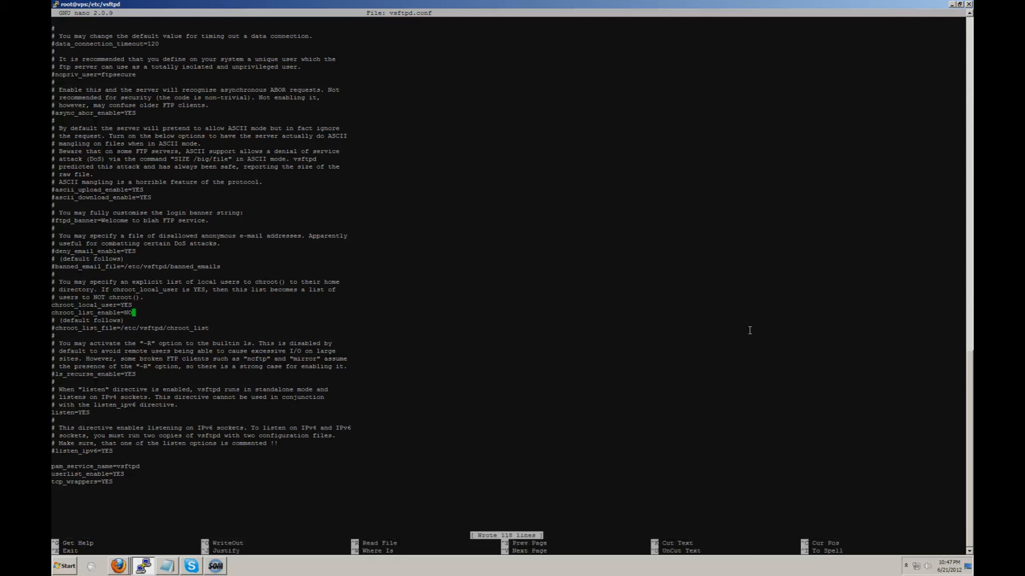
key("ctrl+x")
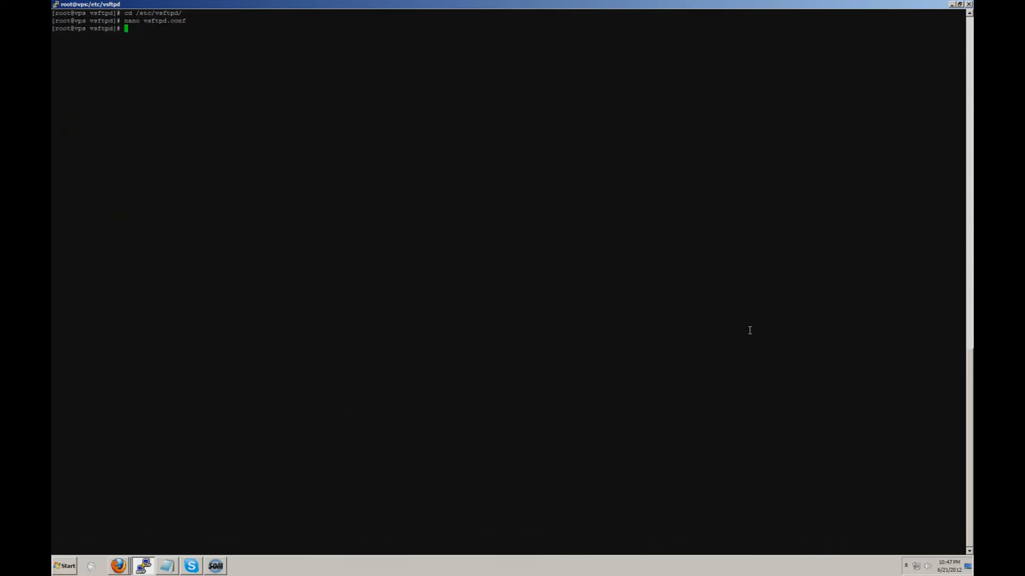
From /etc/vsftpd, run /etc/init.d/vsftpd restart so shutdown and startup both report OK.
type("cd /etc/vsftpd/")
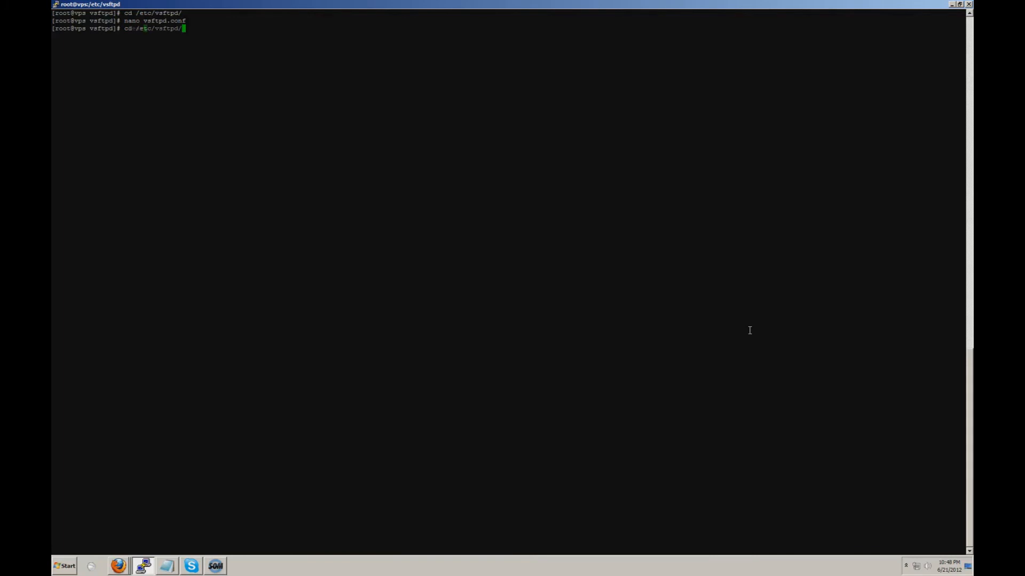
type("/etc/init.d/vsftpd restart")
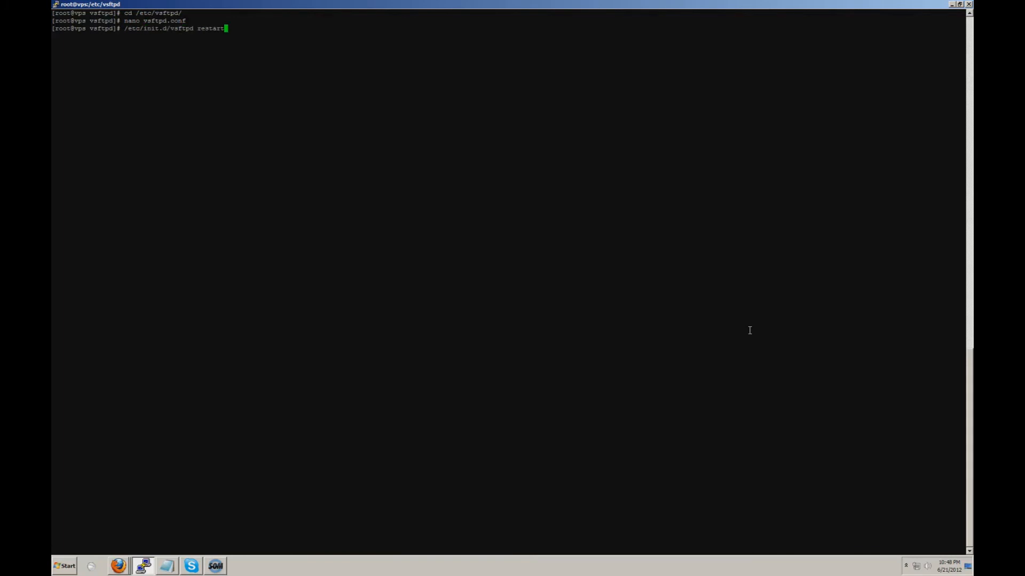
key("Return")
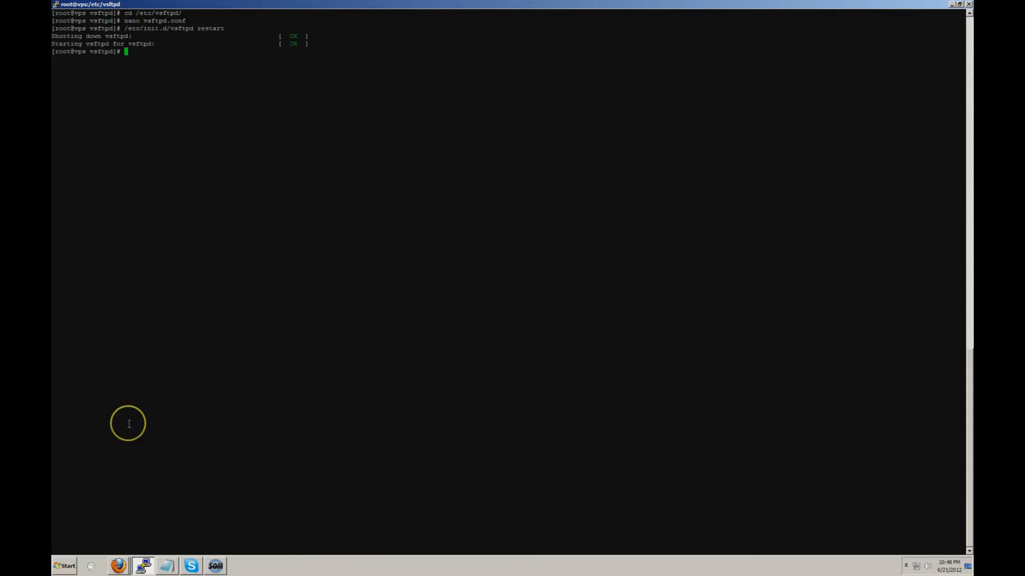
left_click(63, 566)
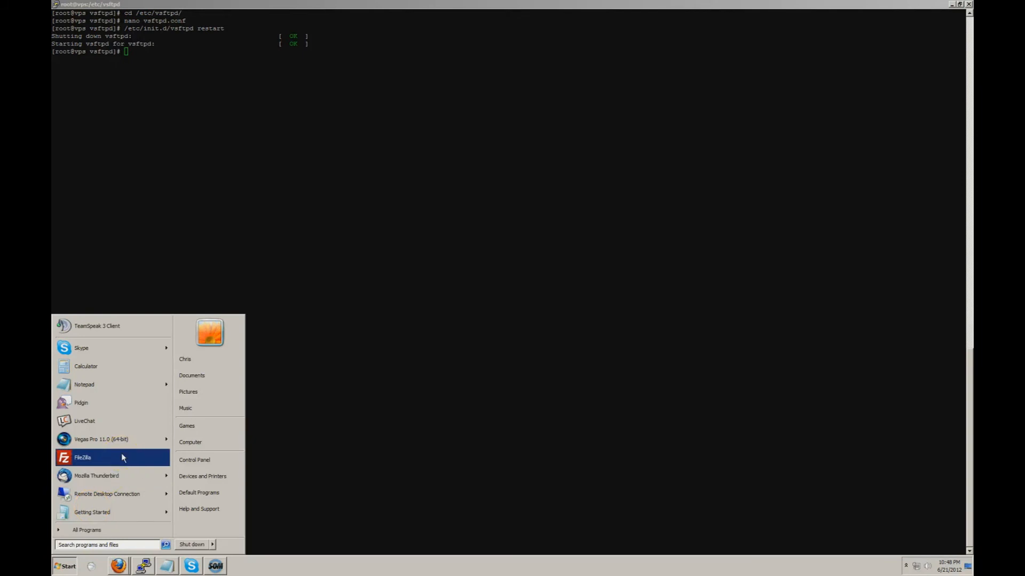
Quickconnect as the FTP user and confirm '..' never leaves / where index.php sits.
left_click(83, 458)
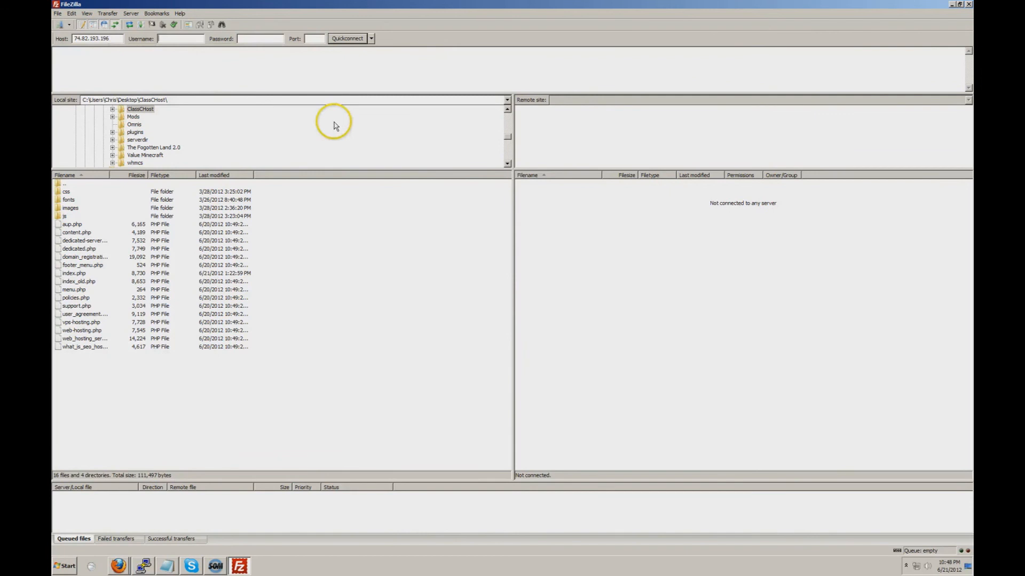
type("username")
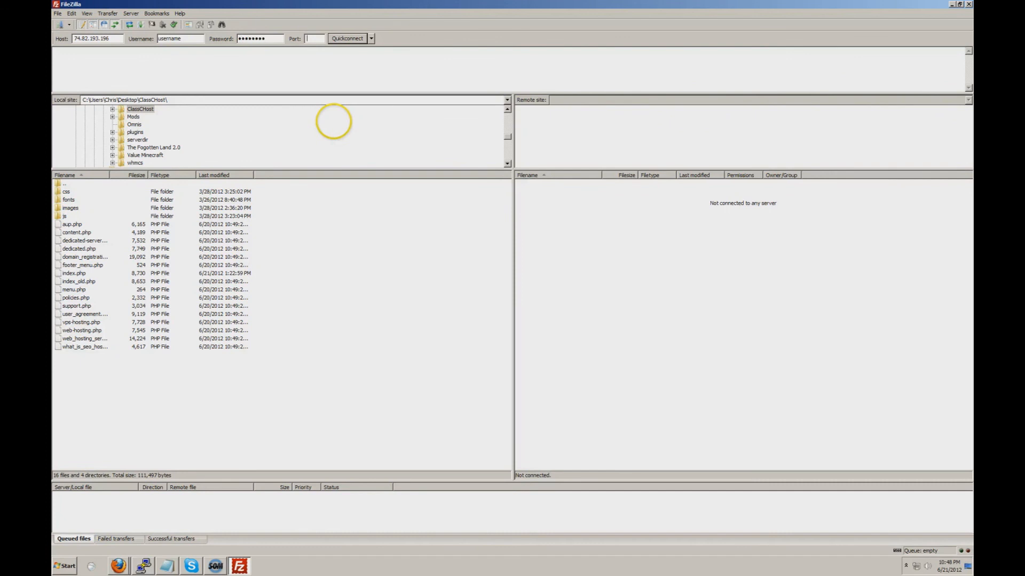
left_click(347, 38)
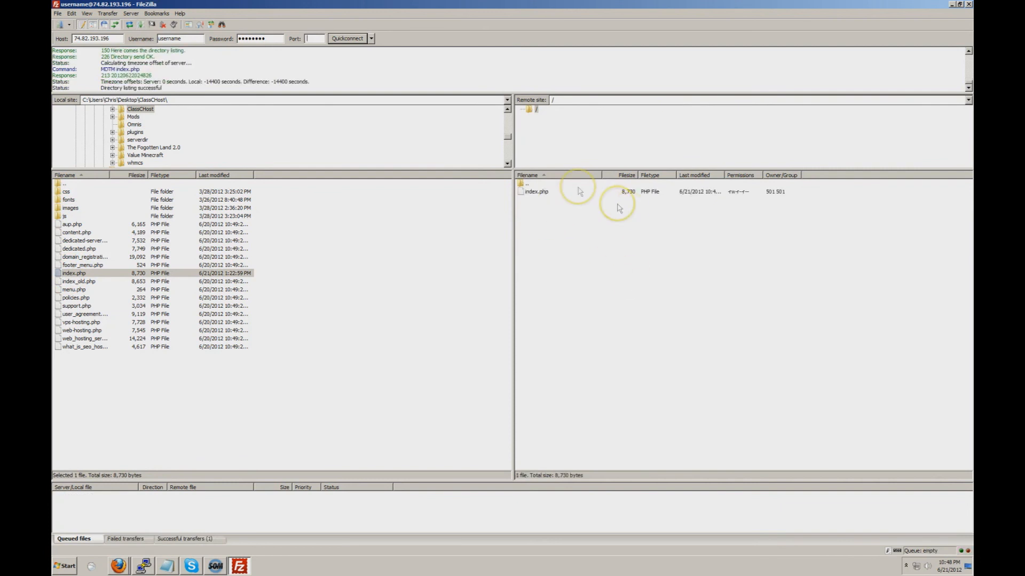
left_click(530, 182)
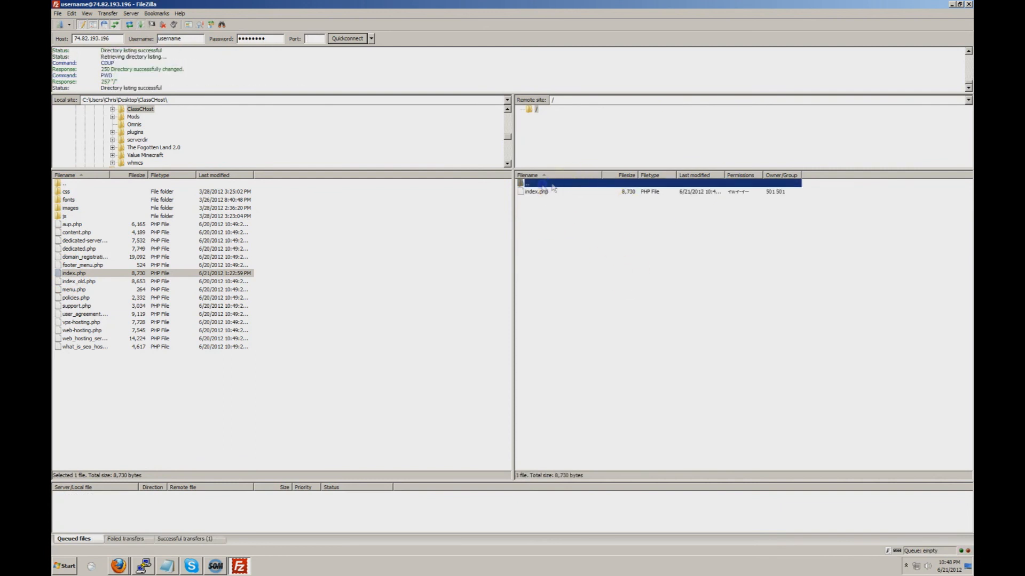
left_click(536, 191)
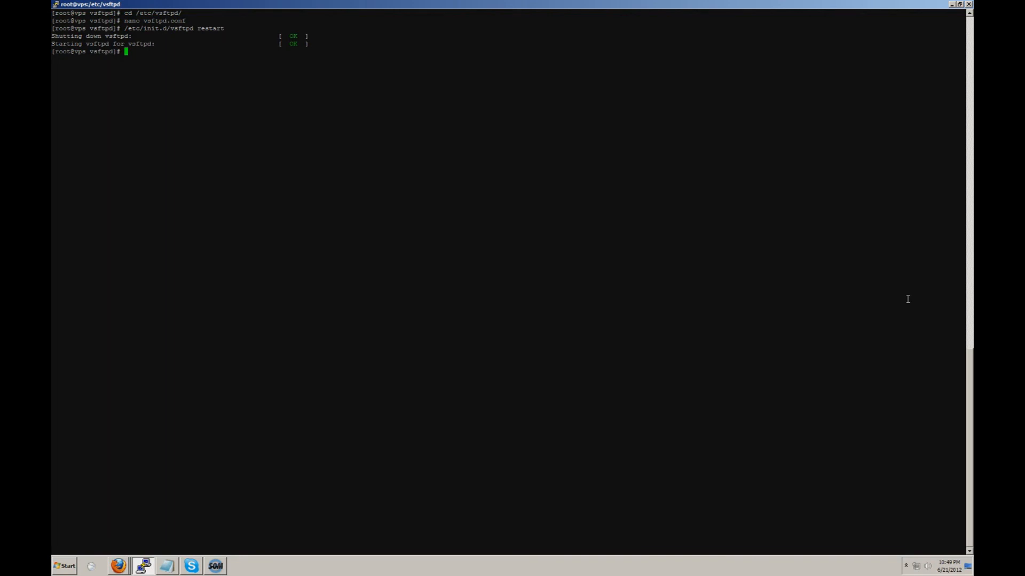
mouse_move(596, 251)
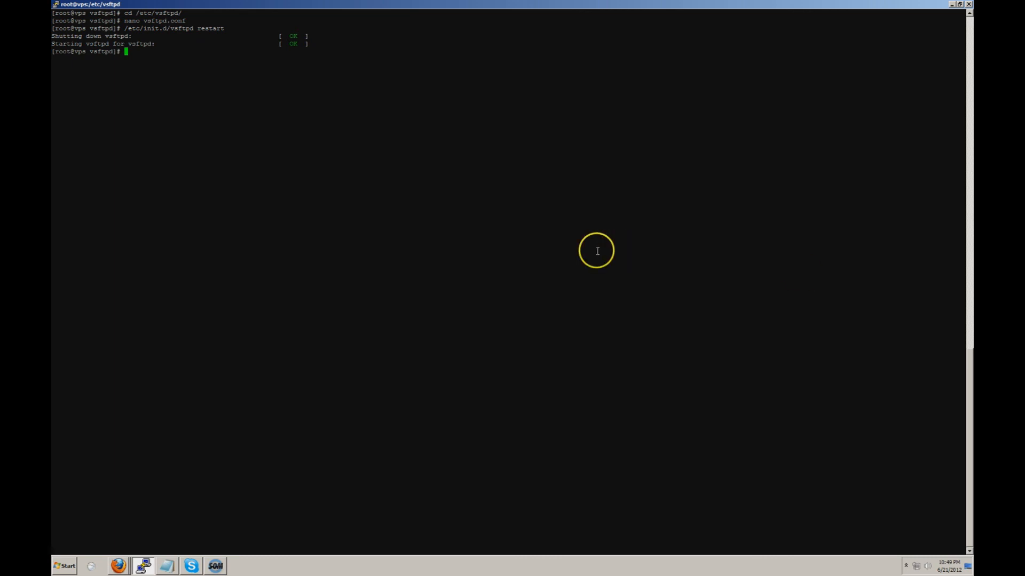
mouse_move(225, 566)
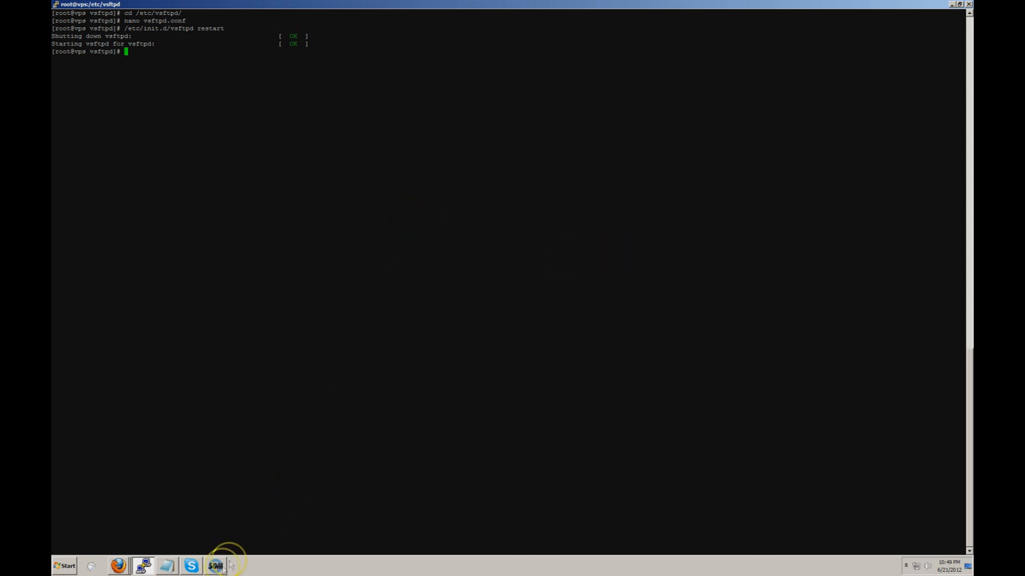